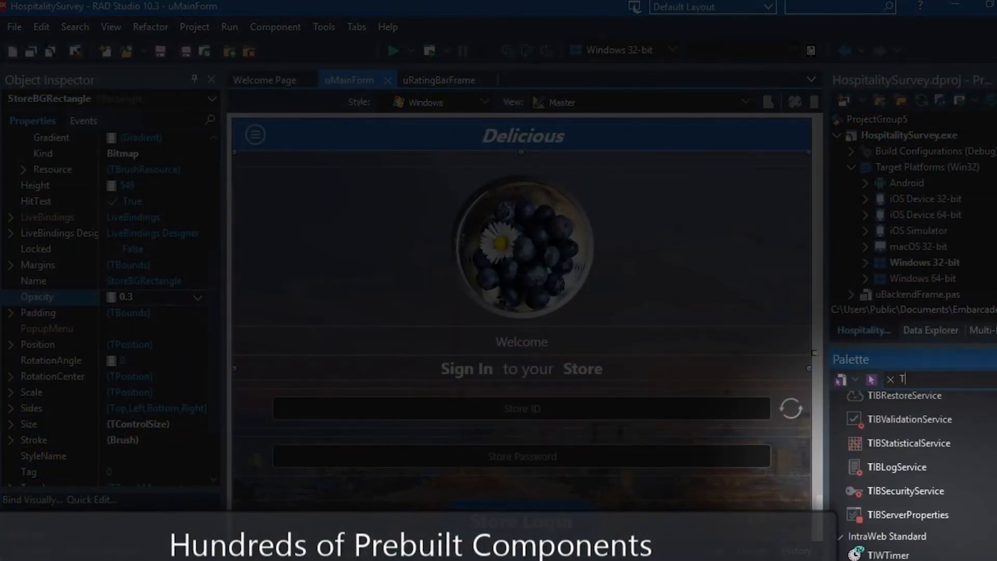
- Clear the Palette search filter so all component categories show again
{"action": "left_click", "coordinate": [890, 379]}
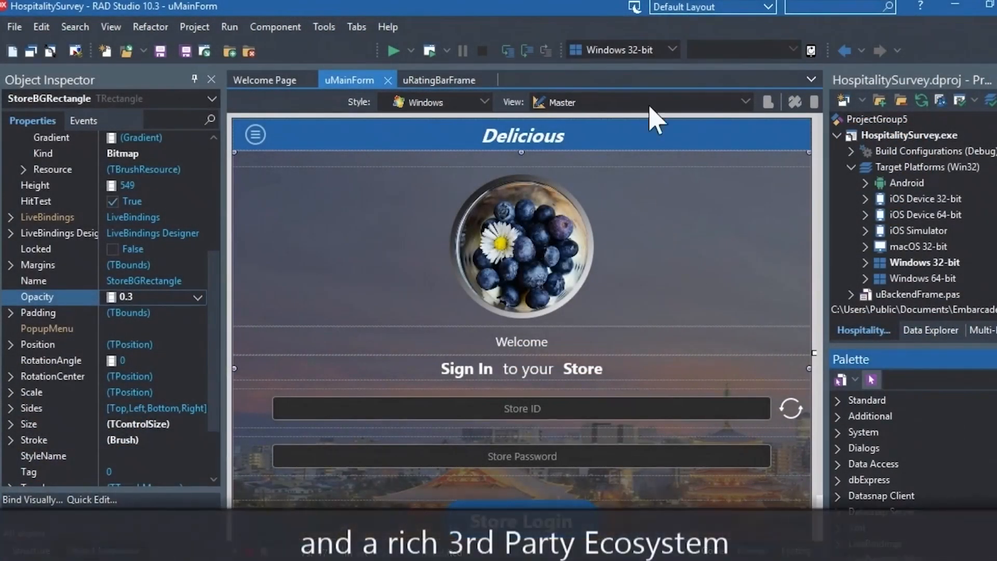
- Launch GetIt Package Manager from the Tools menu and filter it to Free packages
{"action": "left_click", "coordinate": [323, 27]}
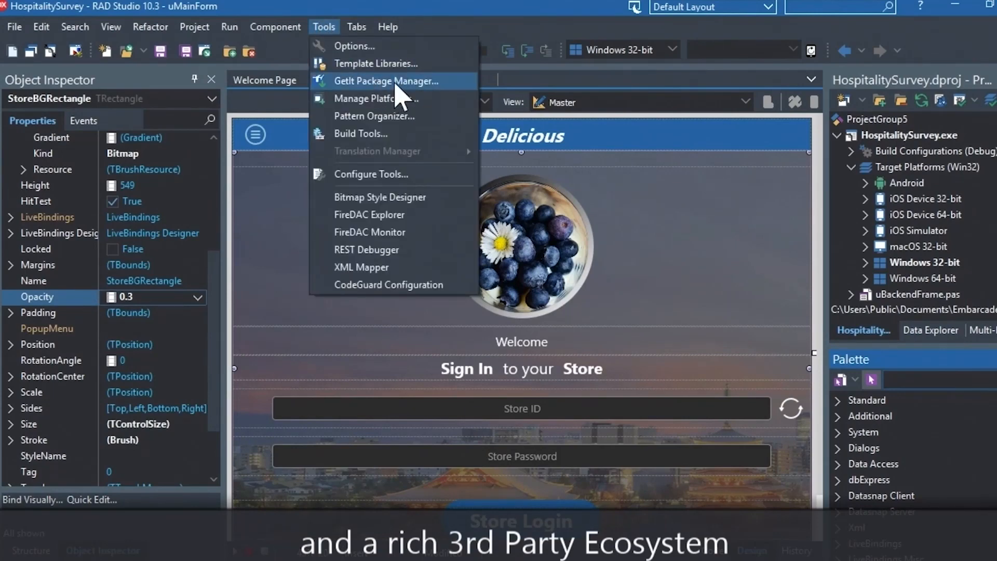
{"action": "left_click", "coordinate": [386, 81]}
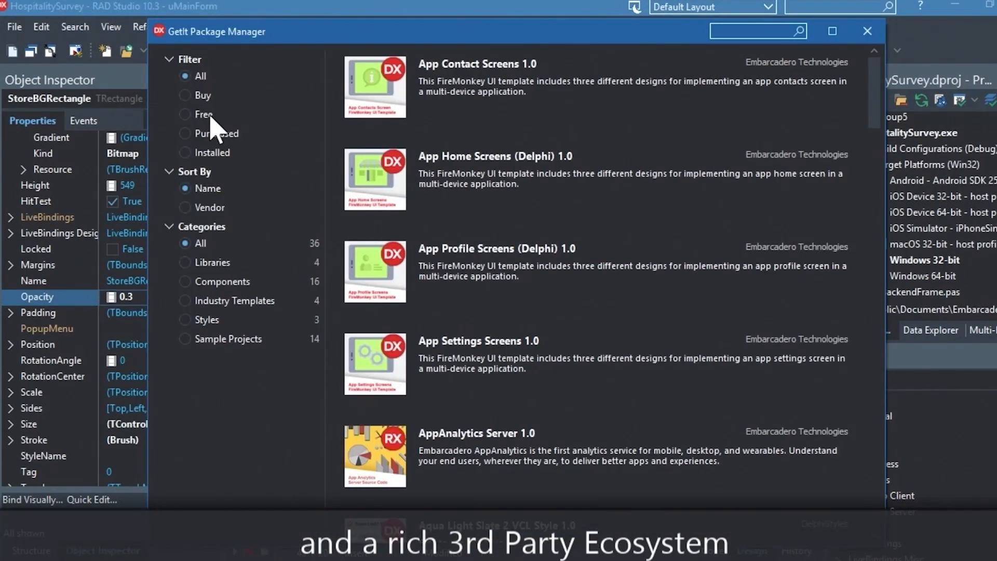
{"action": "left_click", "coordinate": [185, 114]}
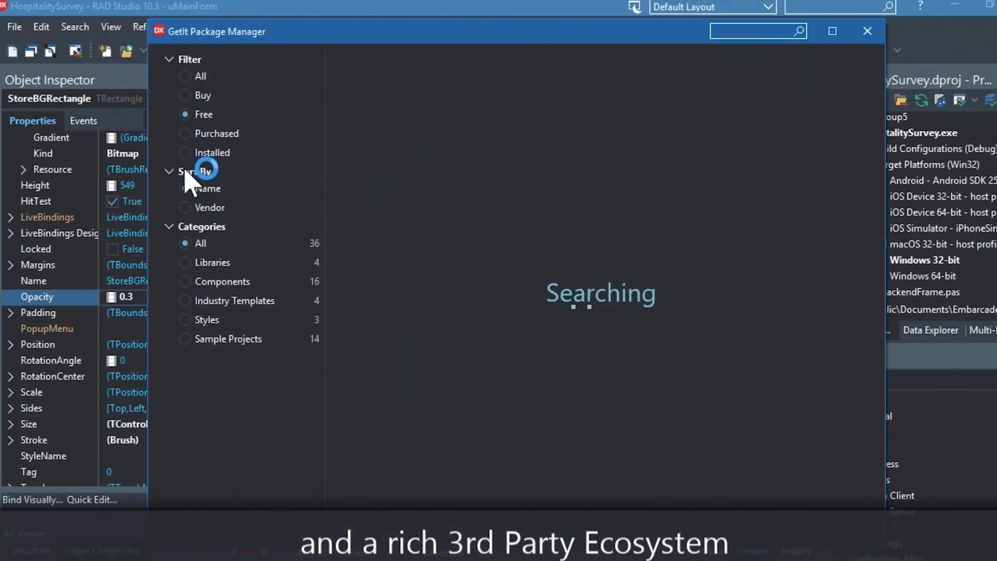